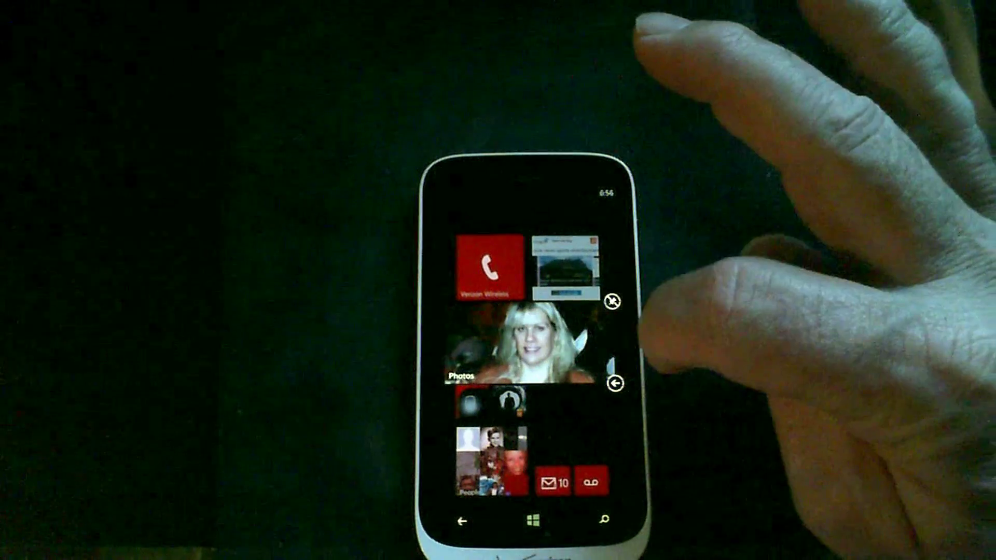
scroll(down, 3)
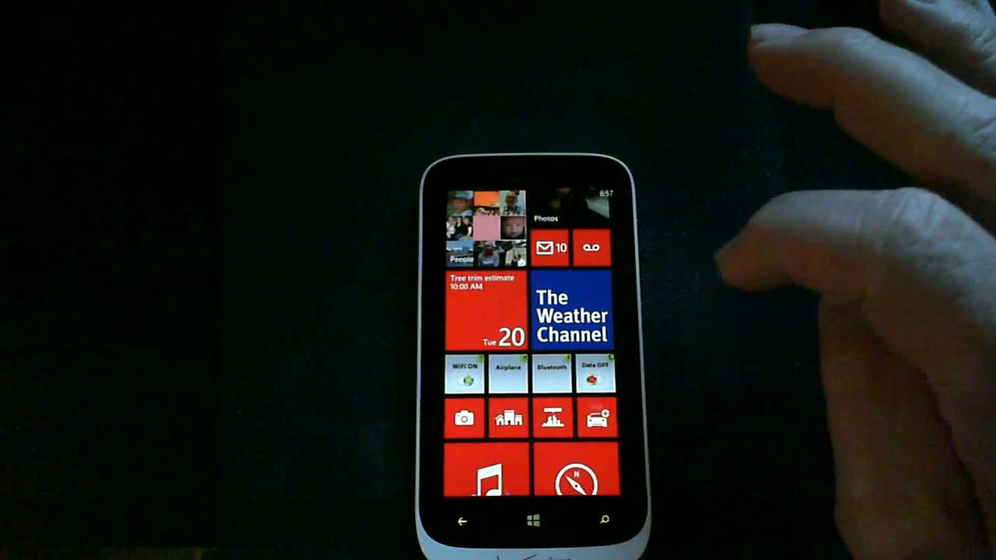
scroll(down, 3)
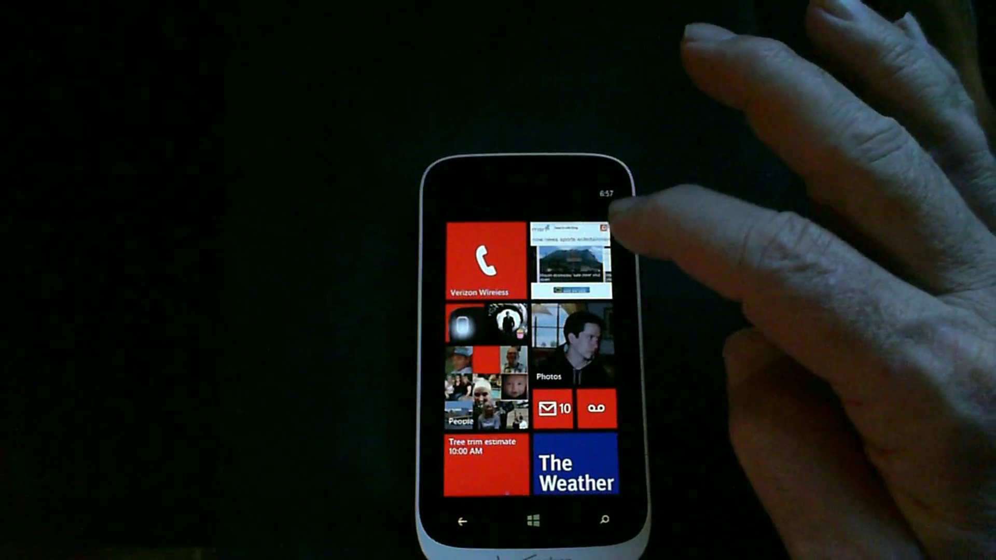